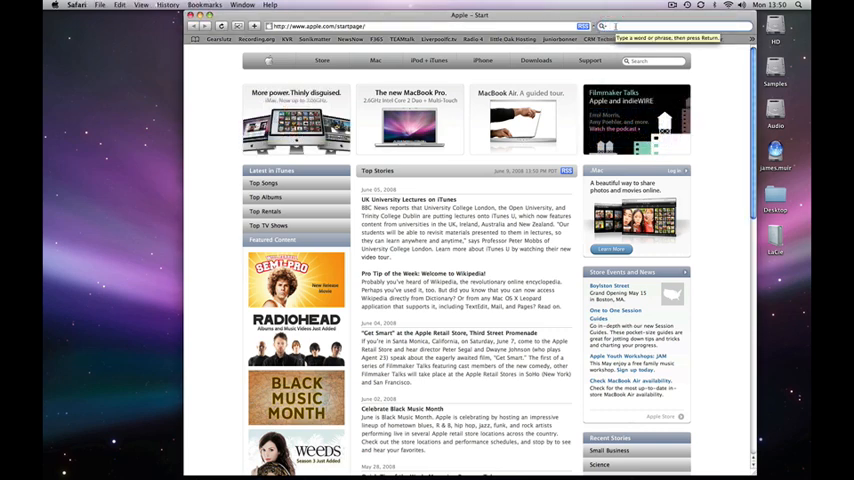
Search Google for Goldbaby and start downloading TapeVermonaDRM.zip from MediaFire via Free Stuff.
{"action": "type", "text": "Goldbaby"}
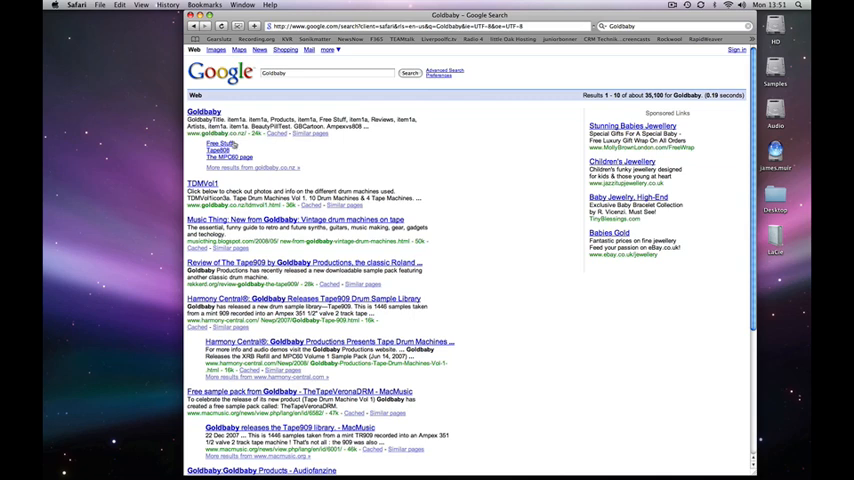
{"action": "left_click", "coordinate": [220, 144]}
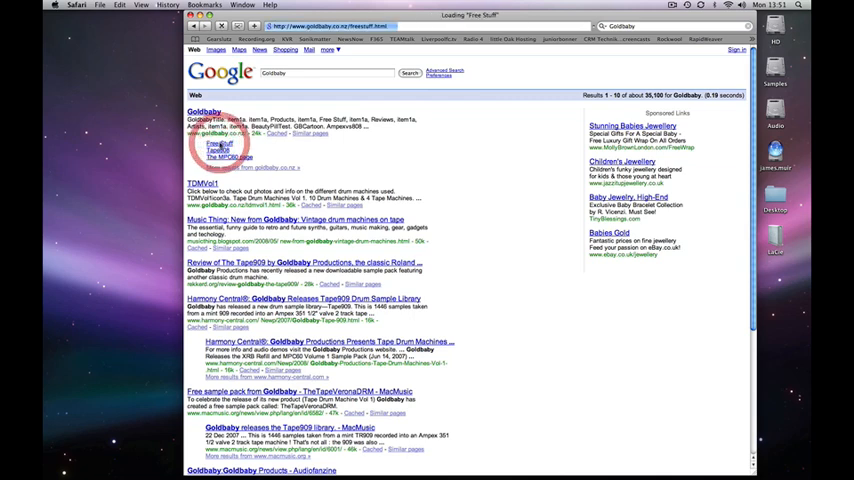
{"action": "left_click", "coordinate": [205, 132]}
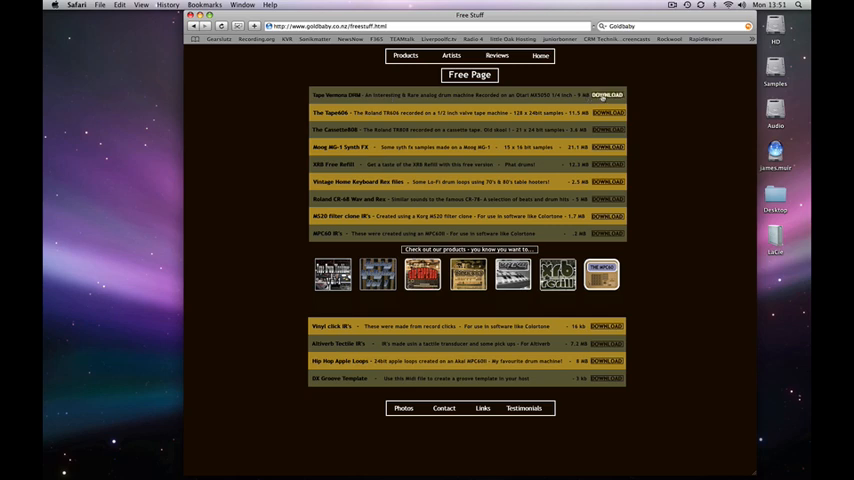
{"action": "left_click", "coordinate": [607, 95]}
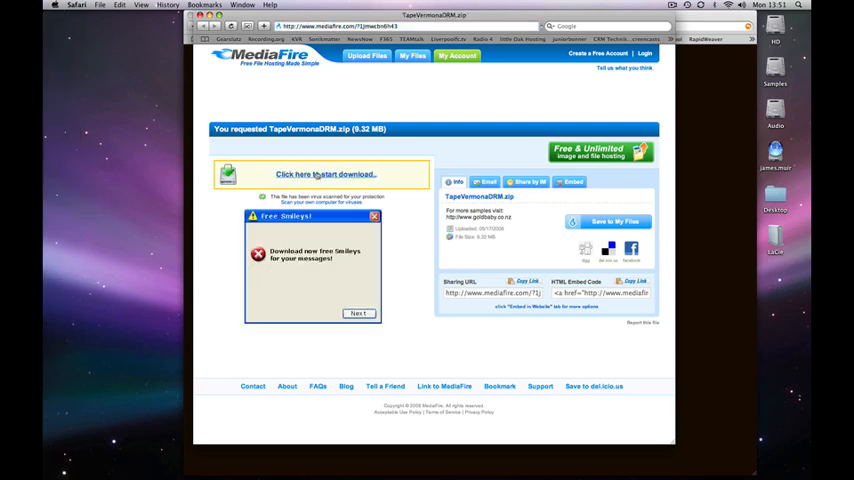
{"action": "left_click", "coordinate": [325, 174]}
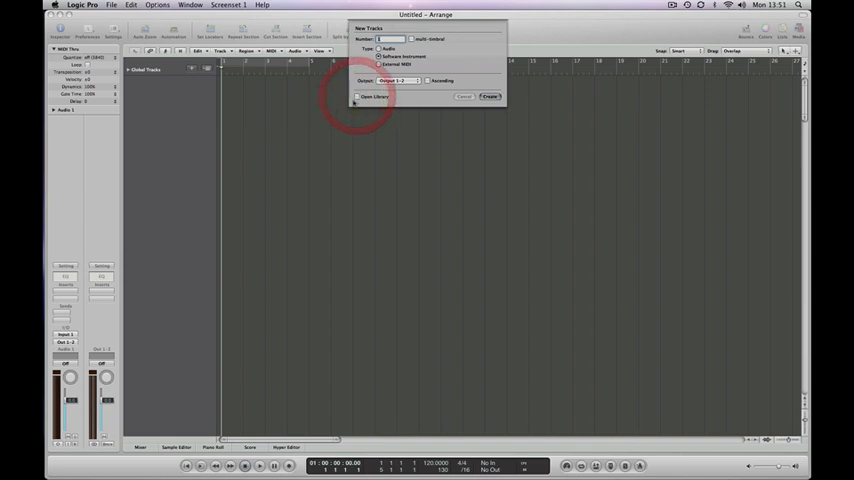
Create a Software Instrument track and load EXS24 (Sampler) in Stereo.
{"action": "left_click", "coordinate": [489, 96]}
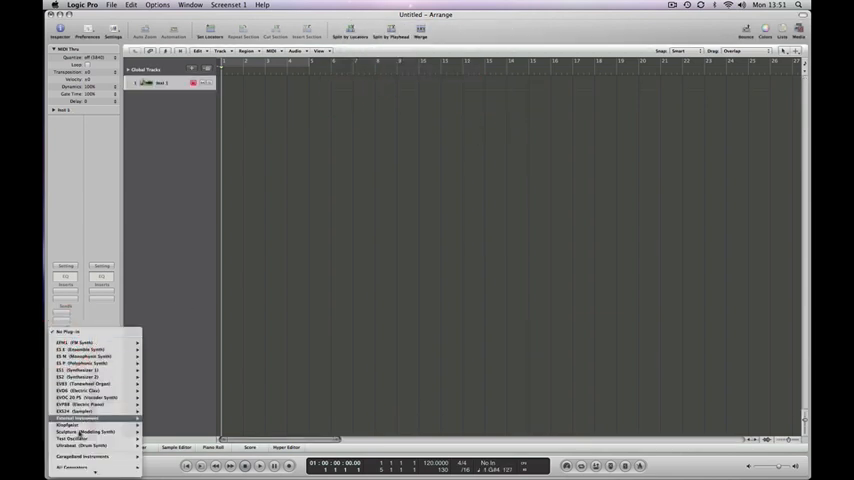
{"action": "left_click", "coordinate": [80, 401]}
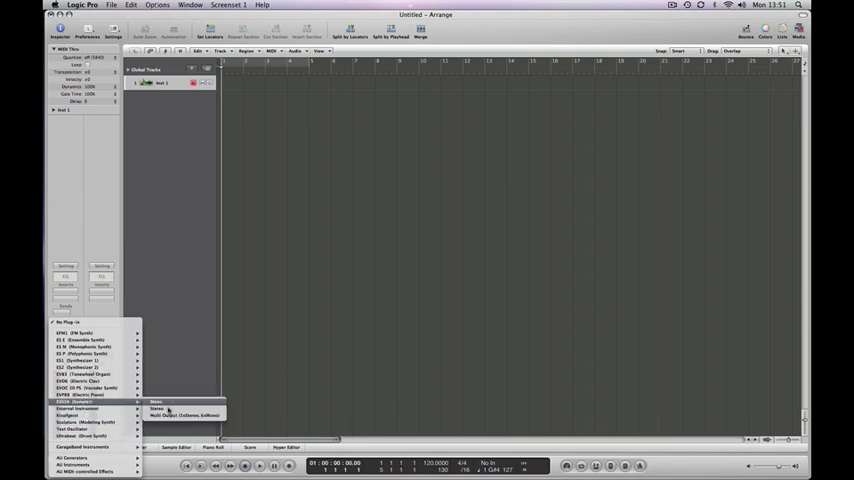
{"action": "left_click", "coordinate": [157, 408]}
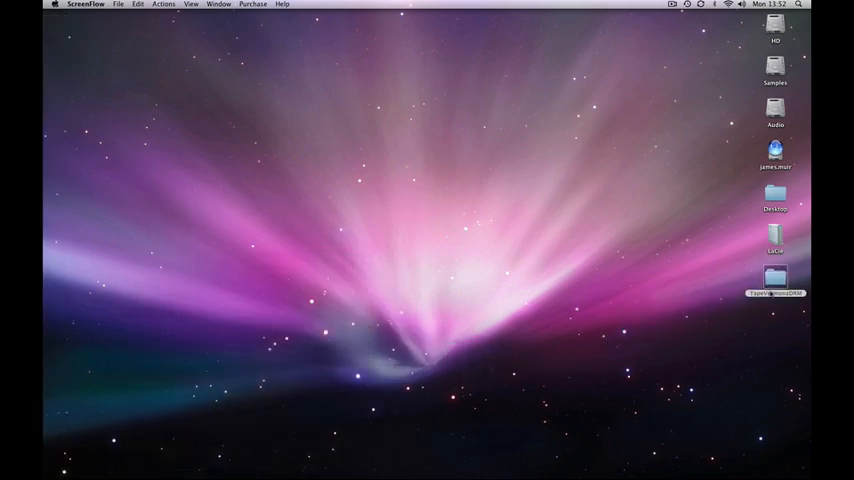
Switch from Finder back to Logic Pro with the TapeVermonaDRM folder on the desktop.
{"action": "key", "text": "cmd+tab"}
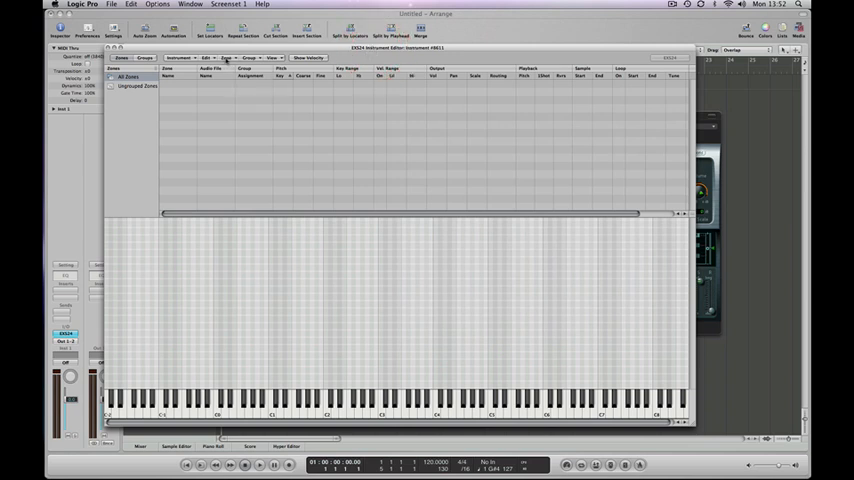
Add a new zone named Kick and bring up Load Audio Sample for it.
{"action": "left_click", "coordinate": [227, 57]}
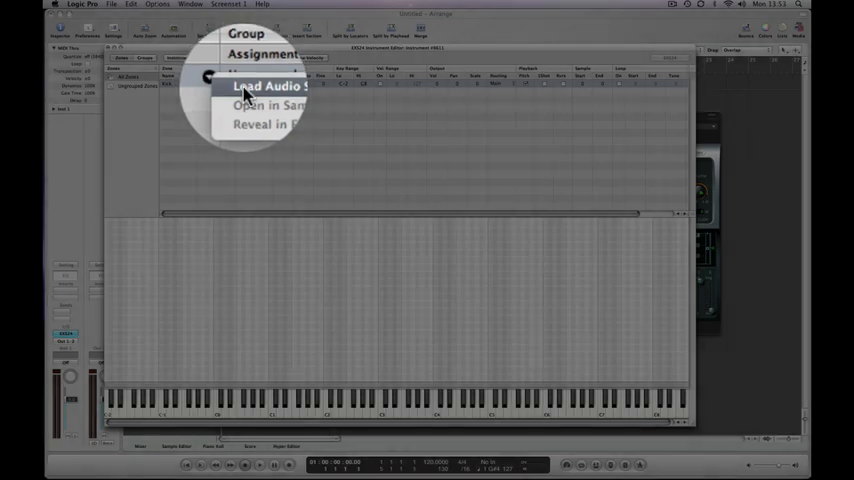
{"action": "left_click", "coordinate": [255, 86]}
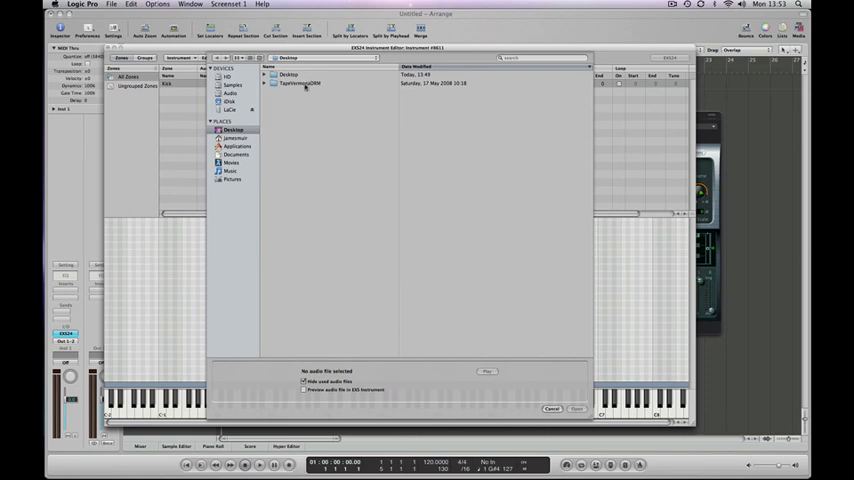
Load and preview VDRM_BD_B_T2A-R2.wav from TapeVermonaDRM/Samples in the Kick zone.
{"action": "double_click", "coordinate": [298, 83]}
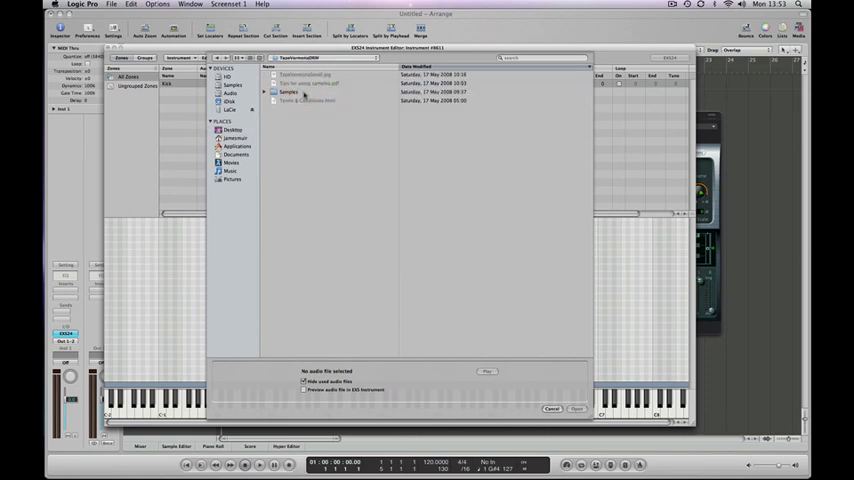
{"action": "left_click", "coordinate": [263, 92]}
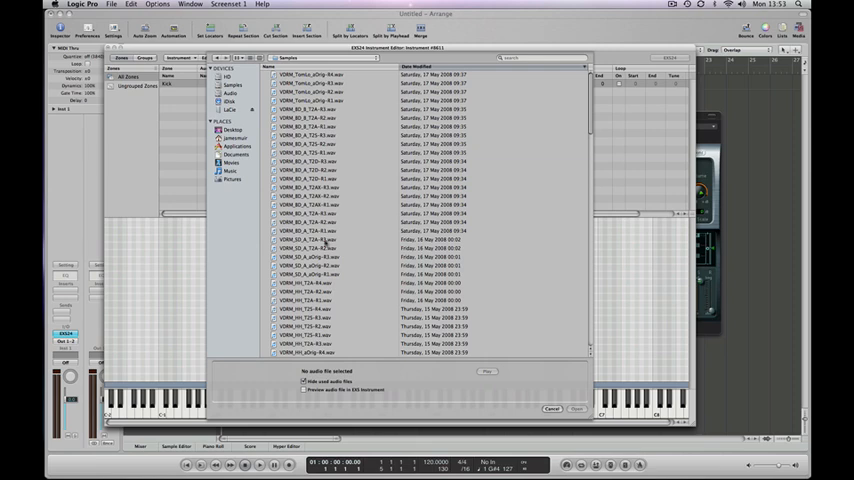
{"action": "scroll", "scroll_direction": "down", "scroll_amount": 3}
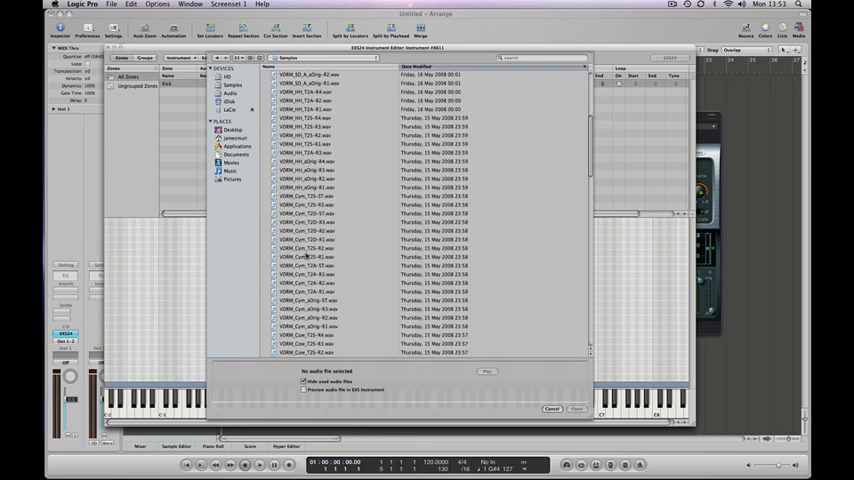
{"action": "scroll", "scroll_direction": "down", "scroll_amount": 3}
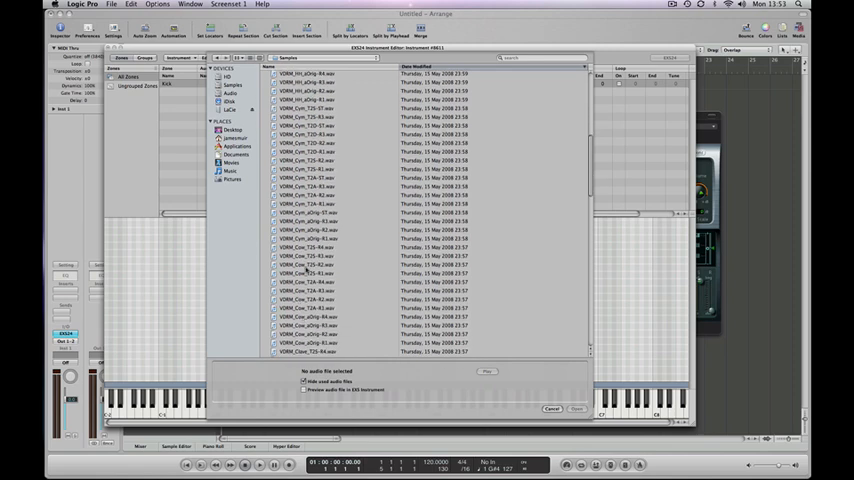
{"action": "scroll", "scroll_direction": "down", "scroll_amount": 3}
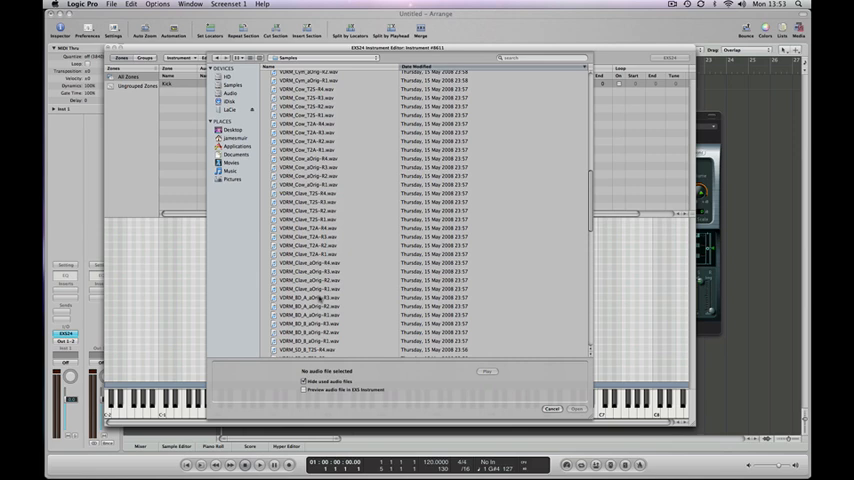
{"action": "scroll", "scroll_direction": "down", "scroll_amount": 3}
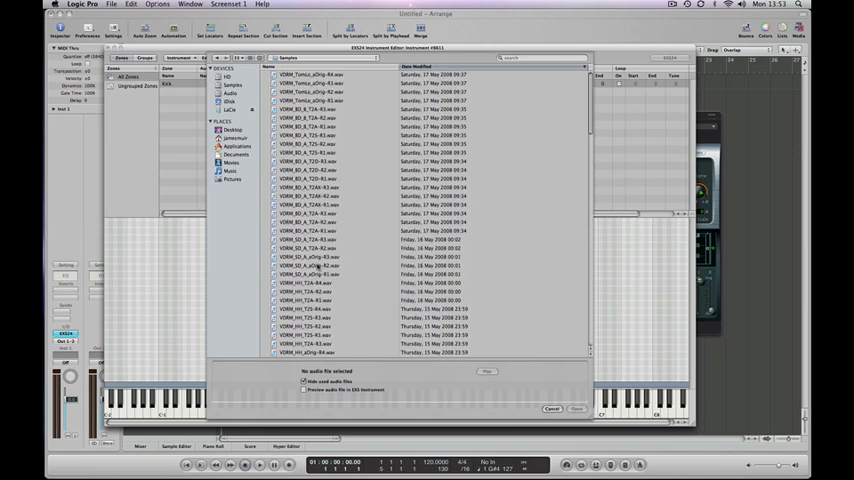
{"action": "left_click", "coordinate": [320, 118]}
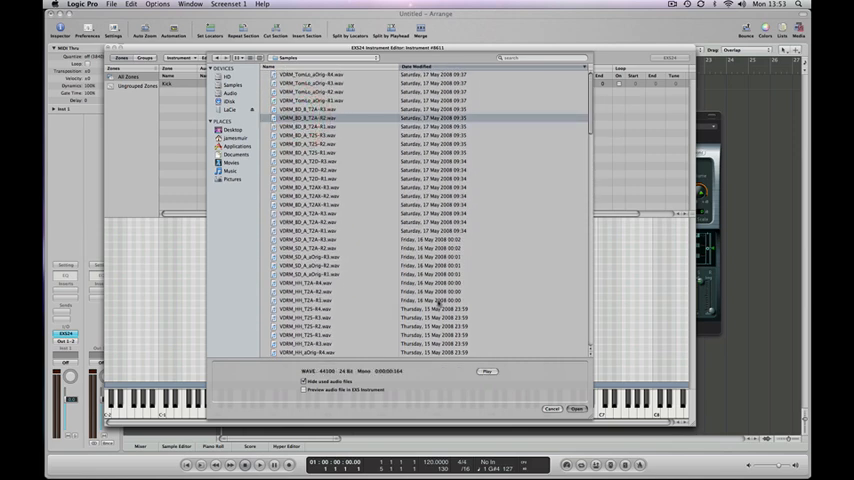
{"action": "left_click", "coordinate": [486, 371]}
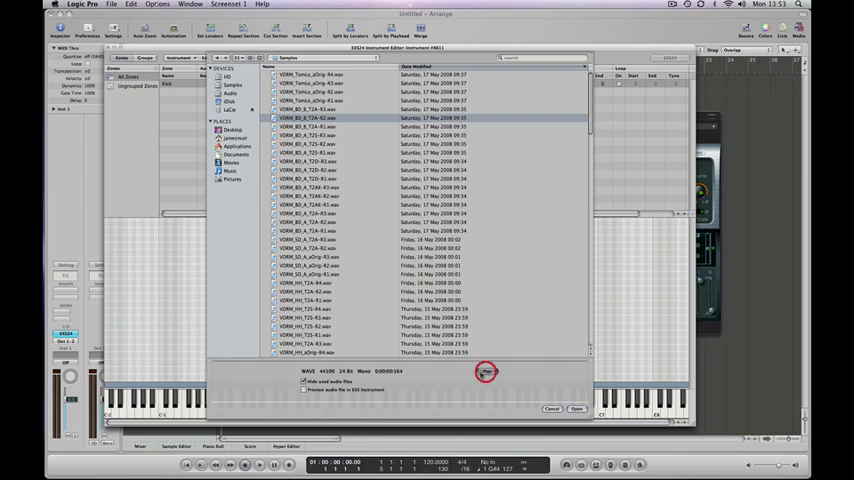
{"action": "left_click", "coordinate": [320, 127]}
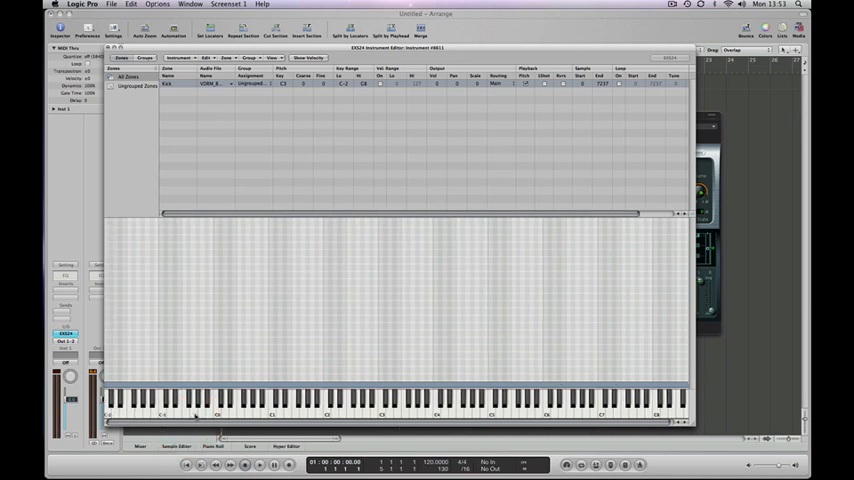
Set the Kick zone's key range to C1 only, test C1, and add a second zone.
{"action": "left_click", "coordinate": [195, 414]}
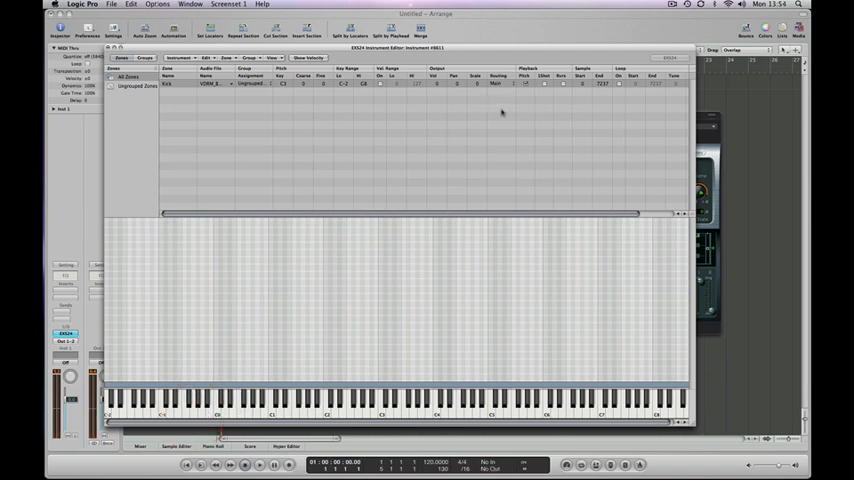
{"action": "mouse_move", "coordinate": [530, 110]}
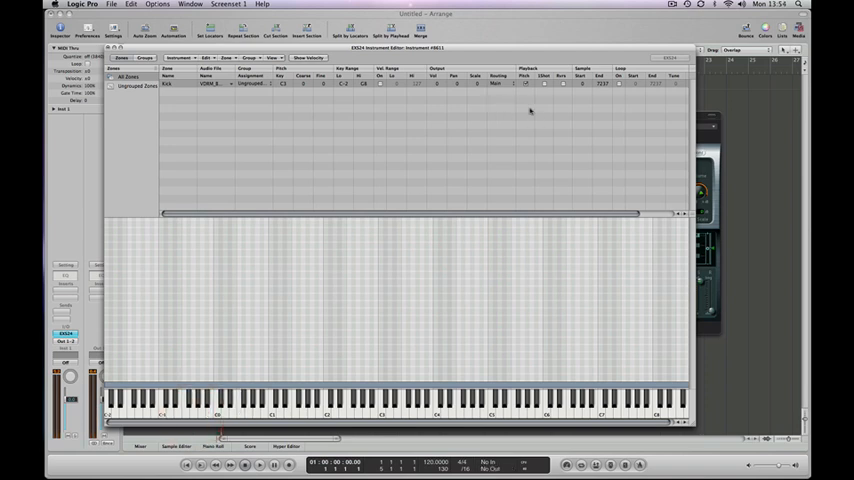
{"action": "mouse_move", "coordinate": [520, 78]}
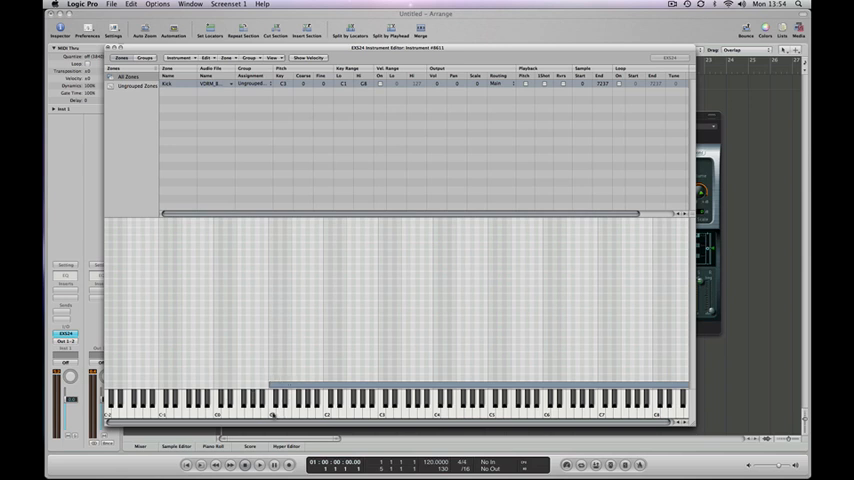
{"action": "left_click", "coordinate": [271, 410]}
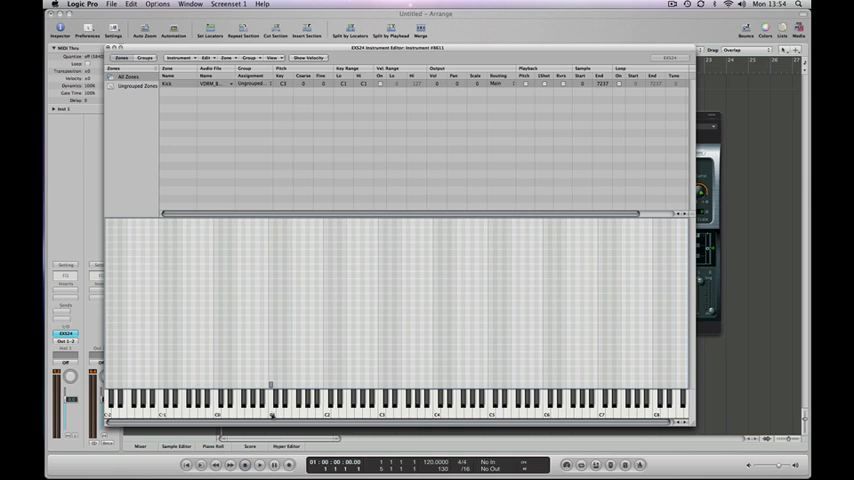
{"action": "left_click", "coordinate": [271, 413]}
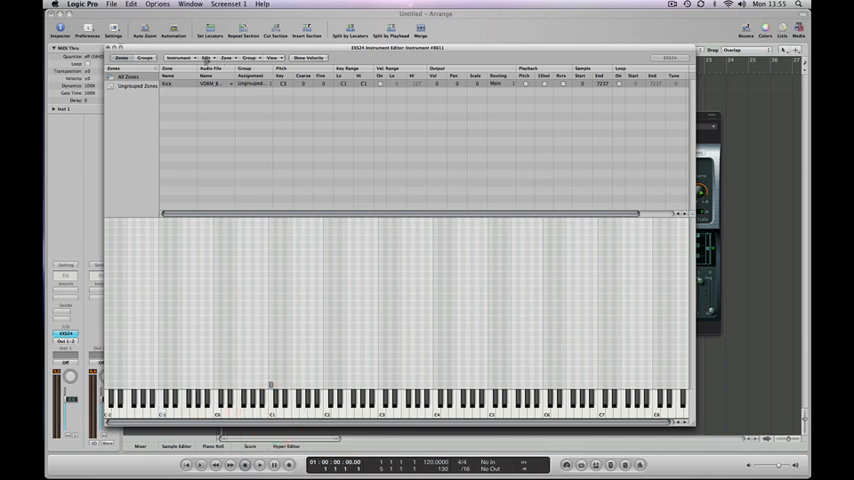
{"action": "left_click", "coordinate": [207, 57]}
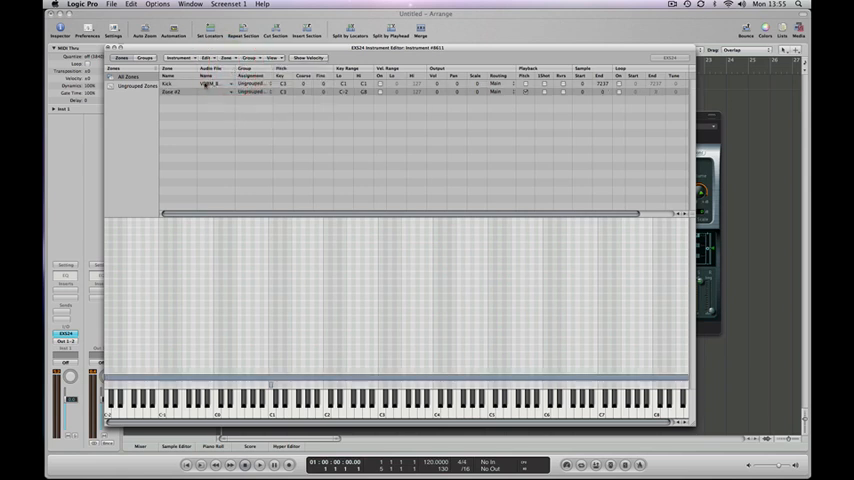
Rename the new zone Snare and load a previewed VDRM_SD snare sample into it.
{"action": "left_click", "coordinate": [175, 92]}
{"action": "type", "text": "Snare"}
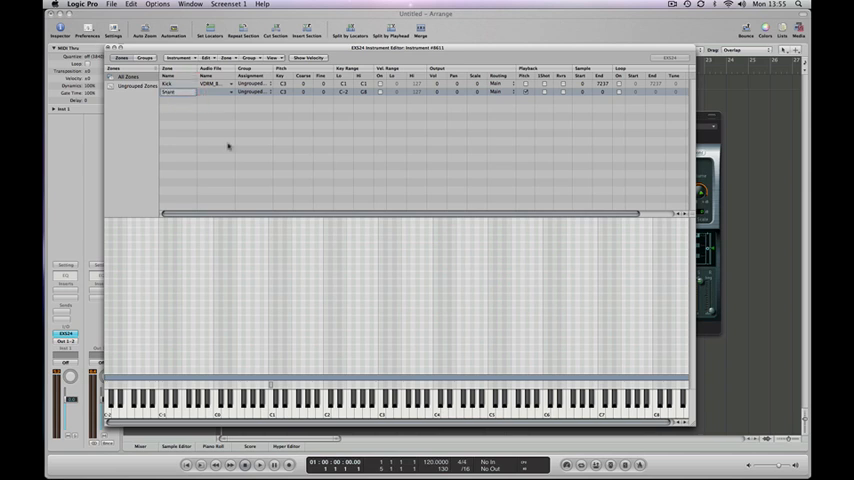
{"action": "left_click", "coordinate": [230, 92]}
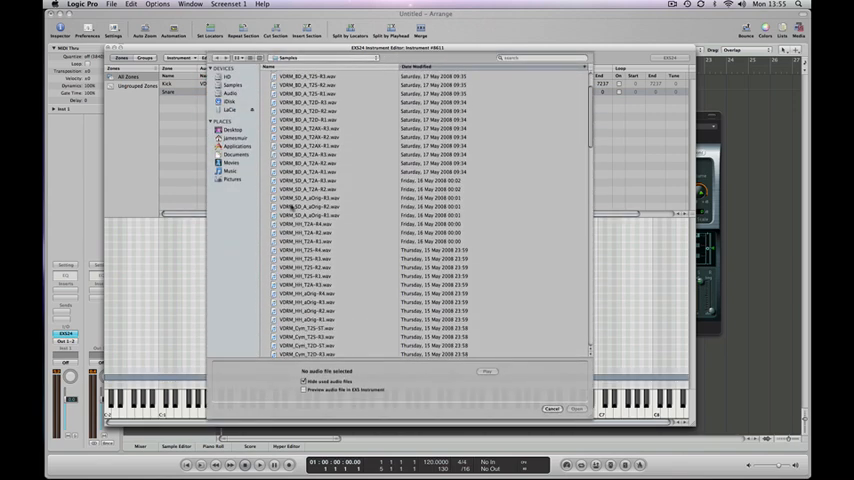
{"action": "left_click", "coordinate": [310, 181]}
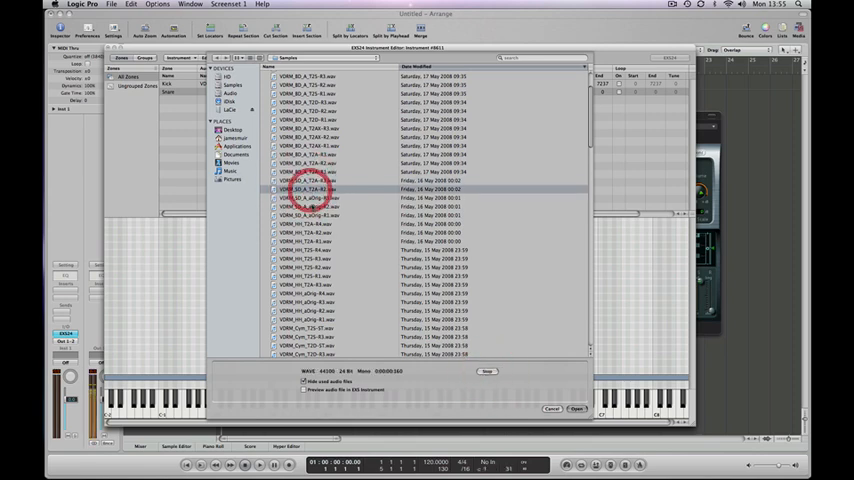
{"action": "left_click", "coordinate": [315, 206]}
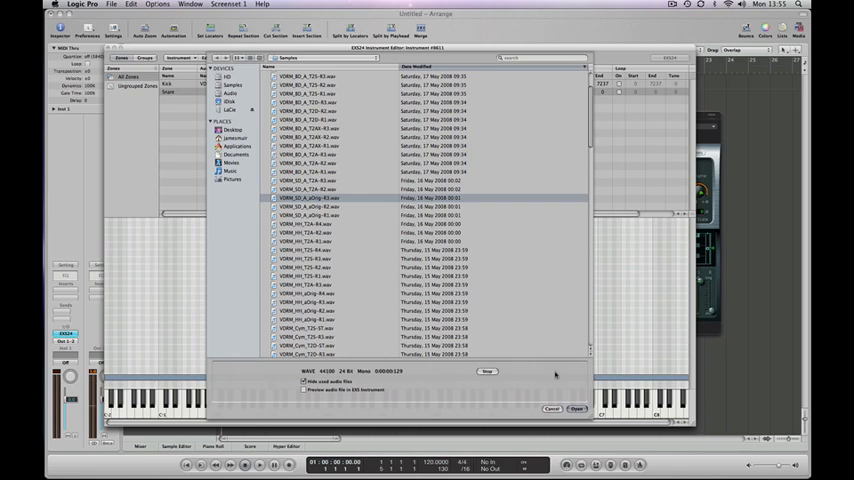
{"action": "left_click", "coordinate": [578, 409]}
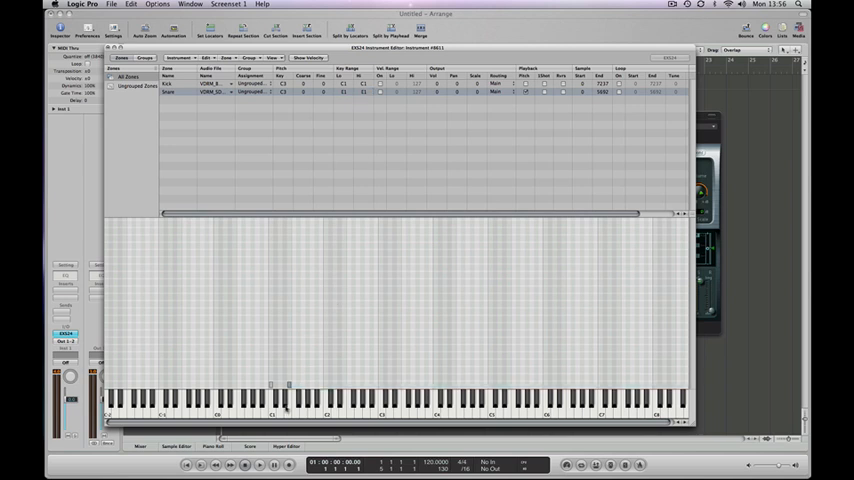
Limit Snare to E1, turn off pitch tracking, enable 1Shot, and test E1 and C1.
{"action": "left_click", "coordinate": [287, 410]}
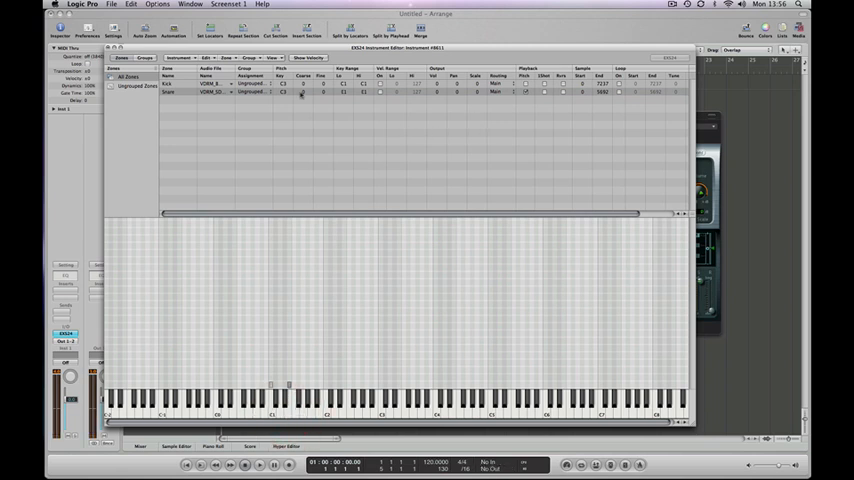
{"action": "left_click", "coordinate": [525, 93]}
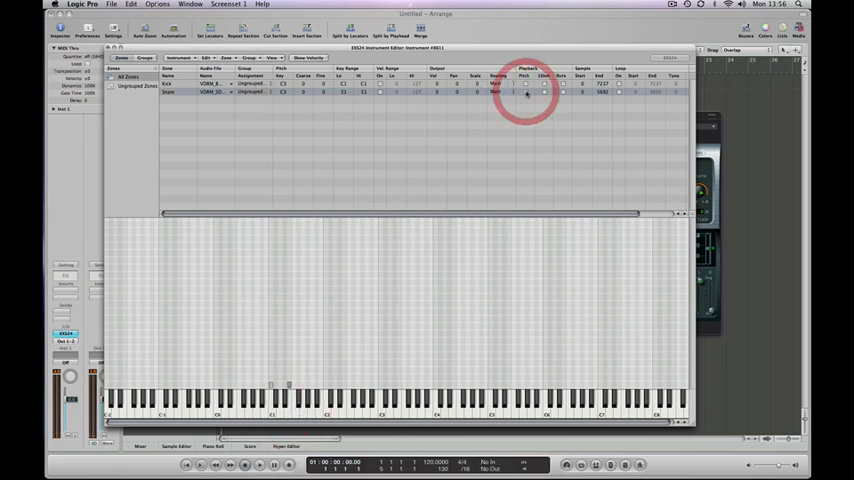
{"action": "left_click", "coordinate": [525, 93]}
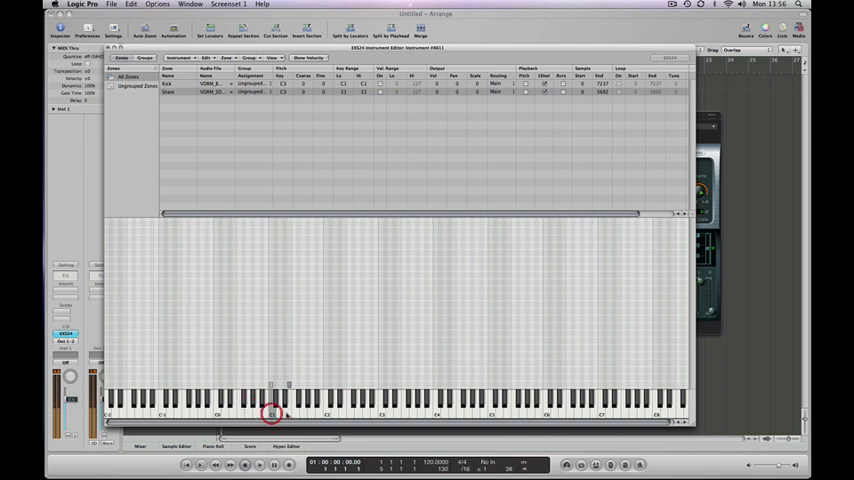
{"action": "left_click", "coordinate": [271, 412]}
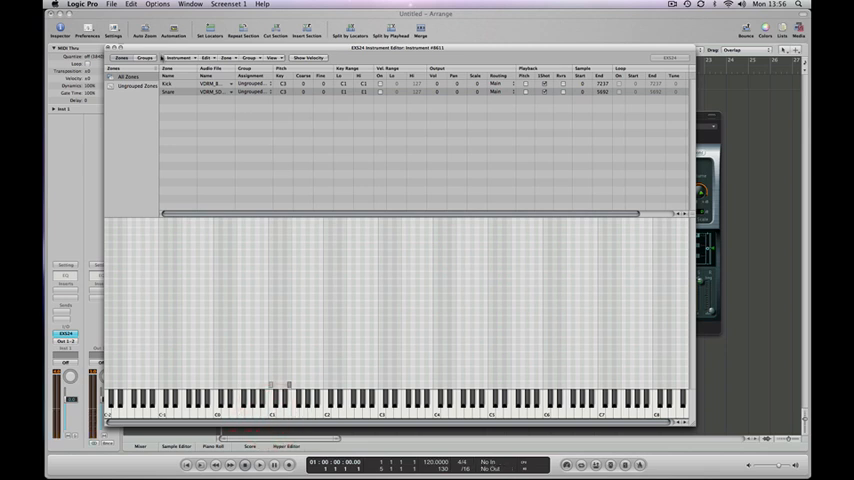
{"action": "left_click", "coordinate": [178, 57]}
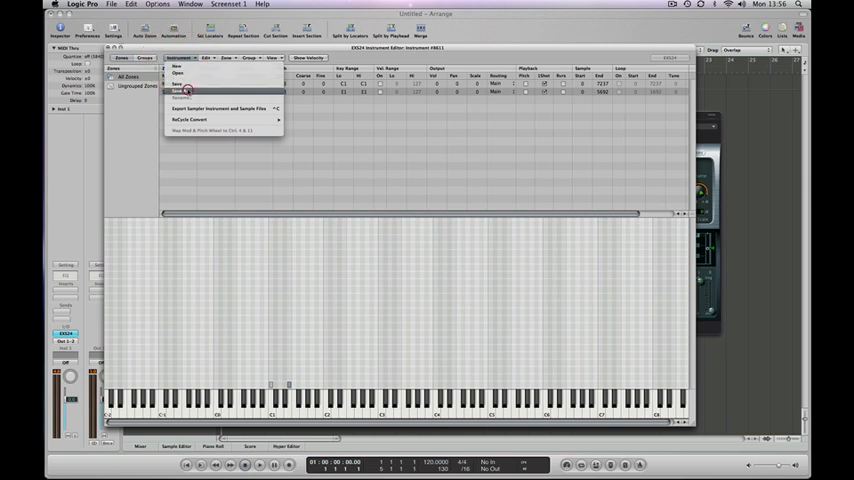
Choose Save As and name the instrument 'Goldbaby Kit'.
{"action": "left_click", "coordinate": [178, 84]}
{"action": "type", "text": "Coldbaby Kit"}
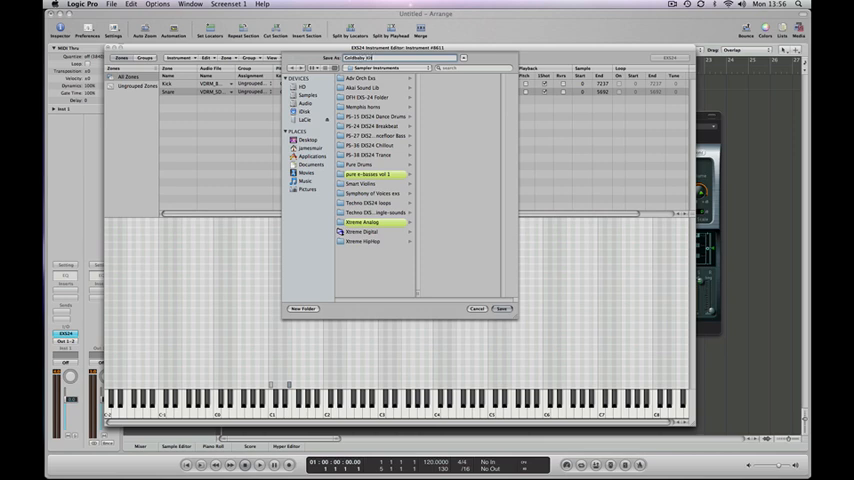
{"action": "left_click", "coordinate": [400, 57]}
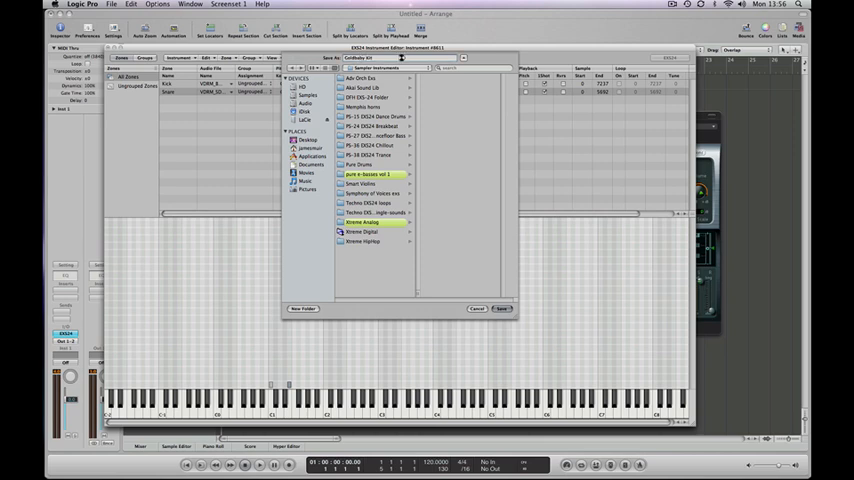